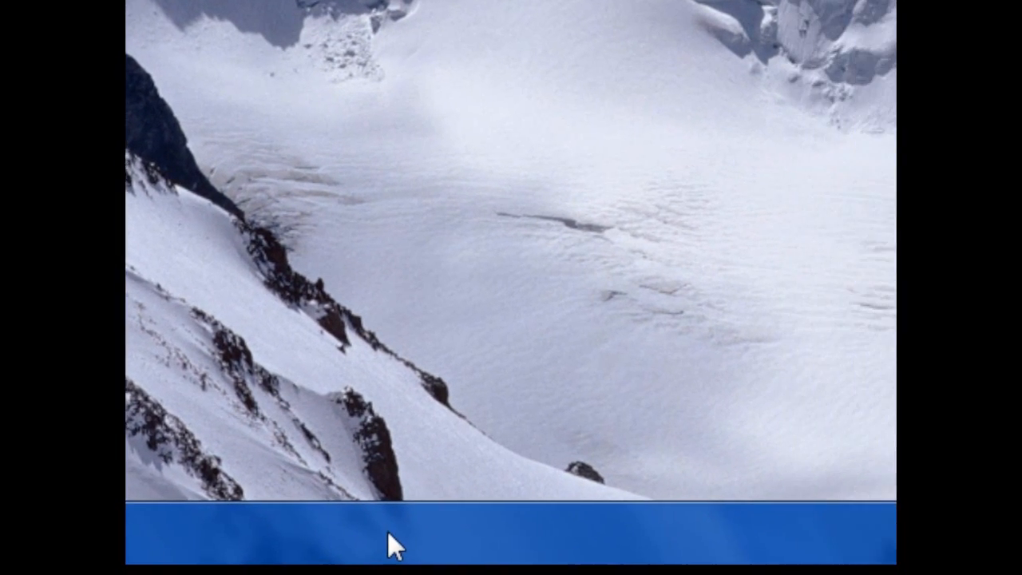
Open the taskbar's context menu to start a new toolbar via Toolbars > New toolbar
right_click(391, 547)
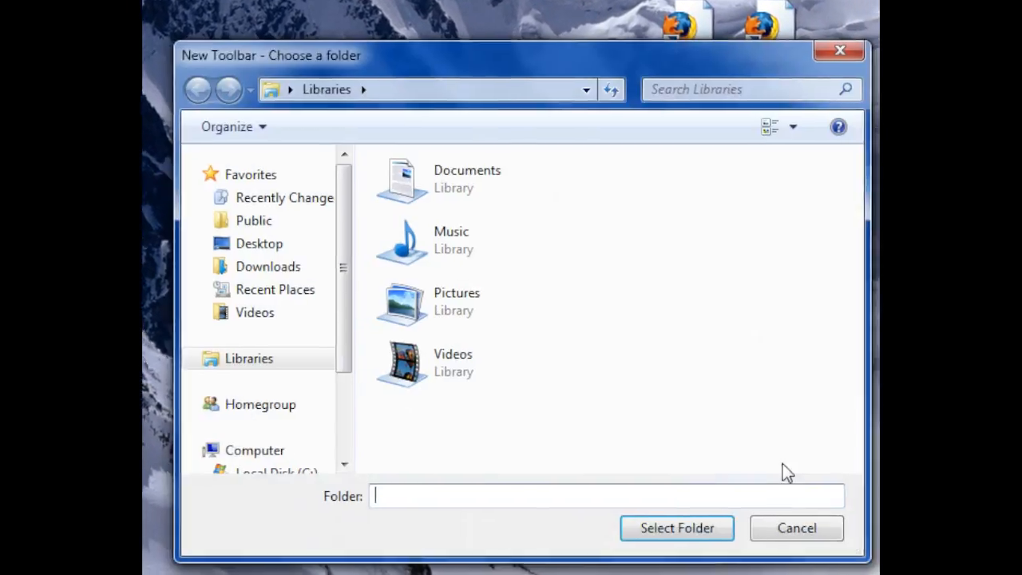
Enter %appdata%\Microsoft\Internet Explorer\ as the new toolbar's folder location
left_click(440, 89)
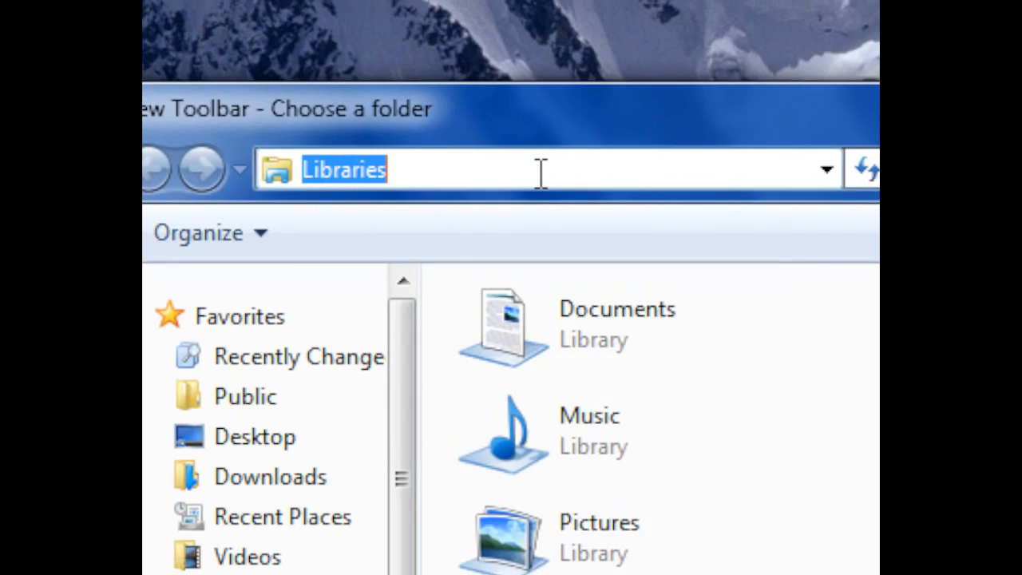
type("%appdata%\\Microsoft\\Internet Explorer\\")
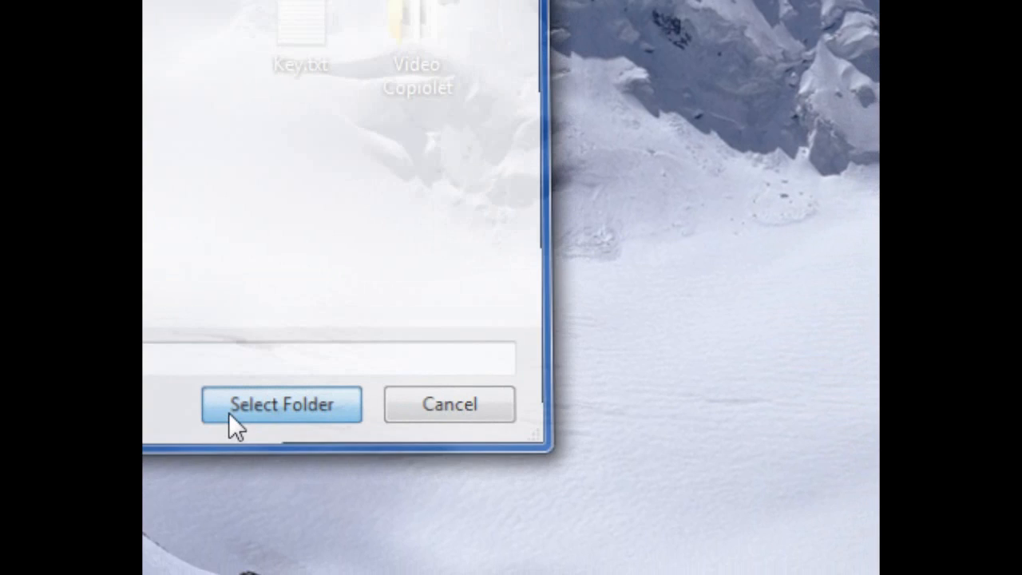
Select the Internet Explorer folder to create the new taskbar toolbar
left_click(282, 404)
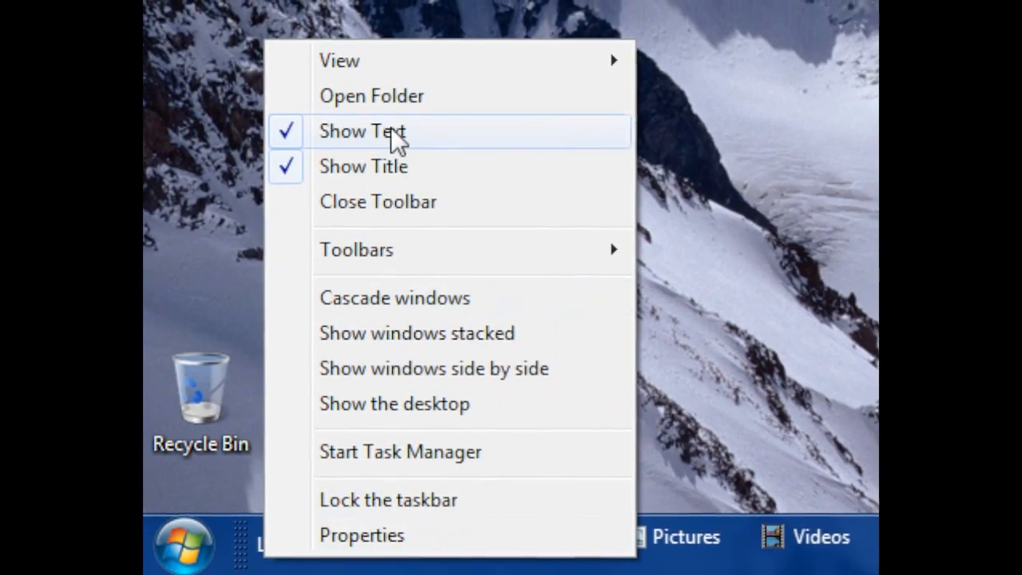
Turn off Show Text for the new Internet Explorer toolbar
left_click(361, 131)
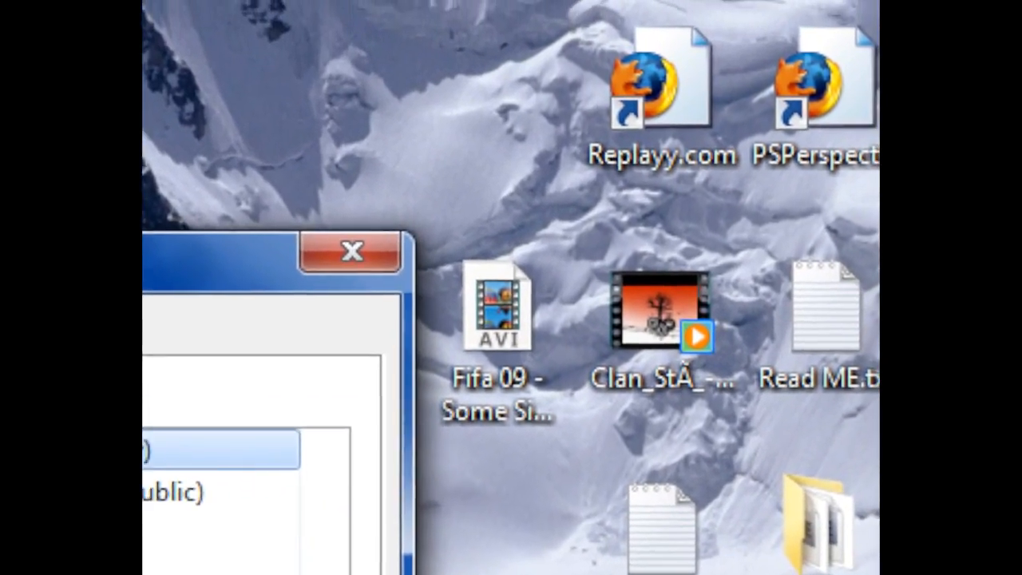
Close the leftover dialog window listing the Public entry
left_click(350, 249)
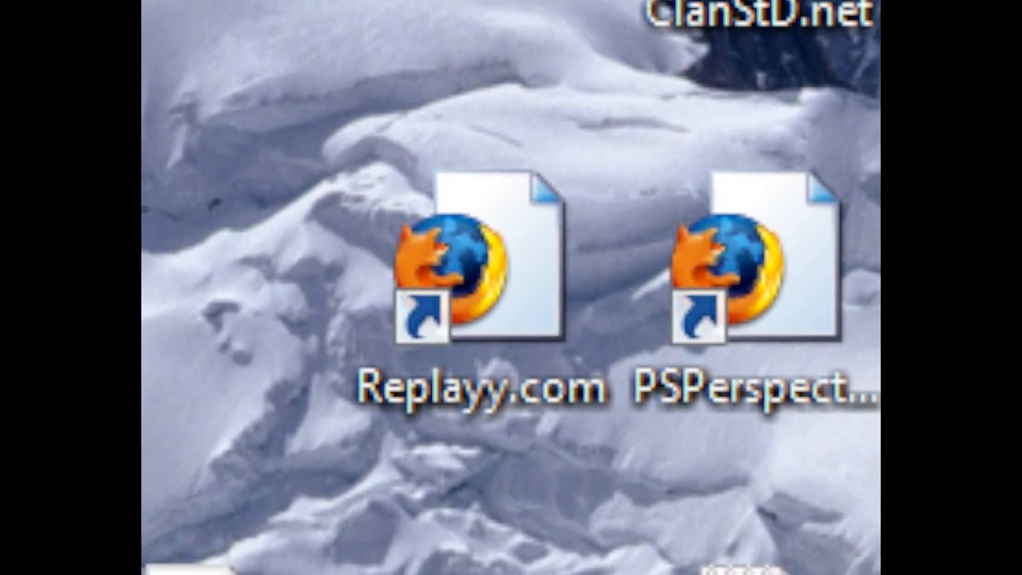